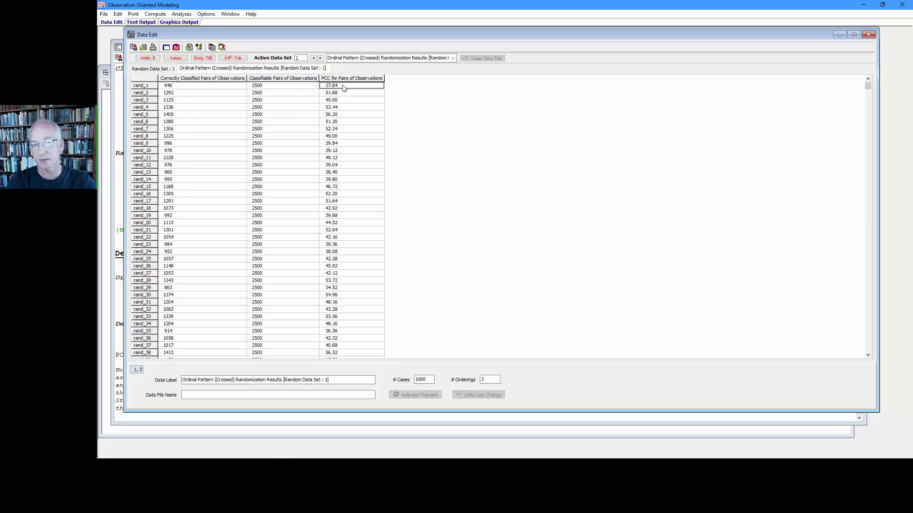
# - Select a run of PCC values and highlight the mean PCC of 46.37 in the output
pyautogui.moveTo(351, 93); pyautogui.dragTo(351, 179)
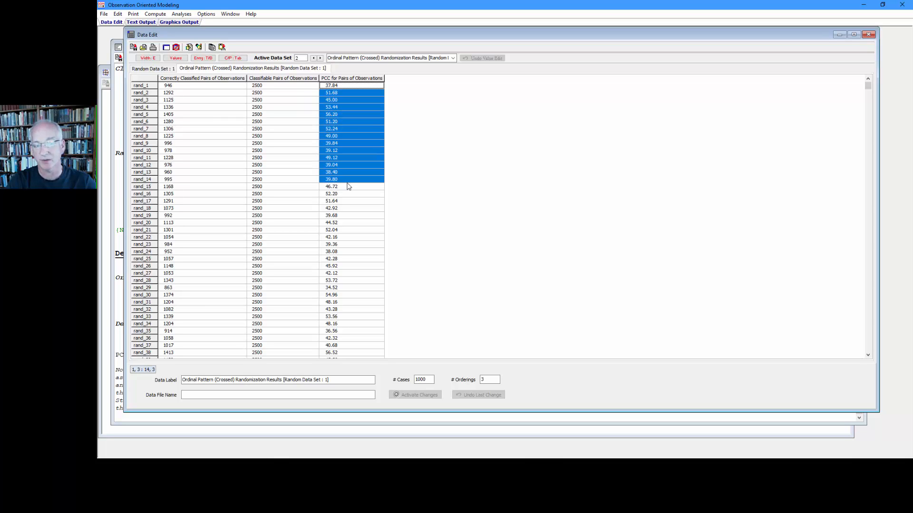
pyautogui.click(348, 186)
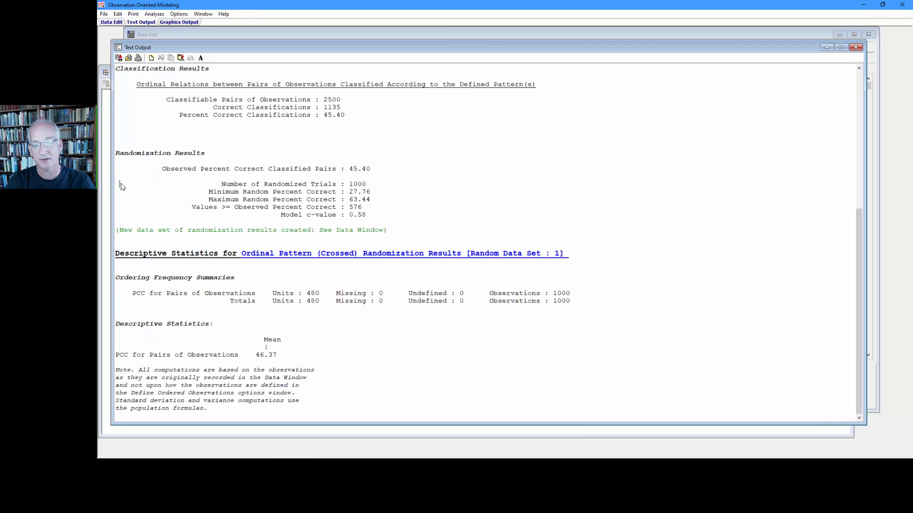
pyautogui.doubleClick(265, 355)
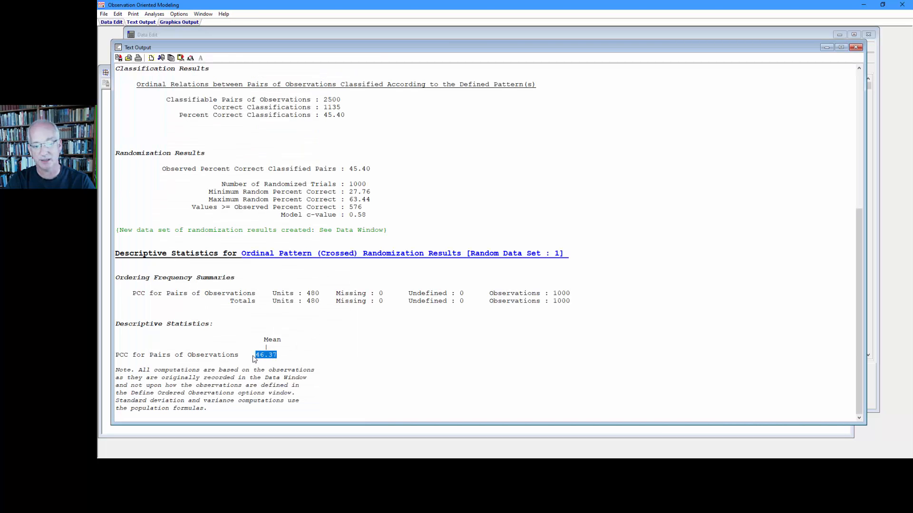
pyautogui.moveTo(303, 346)
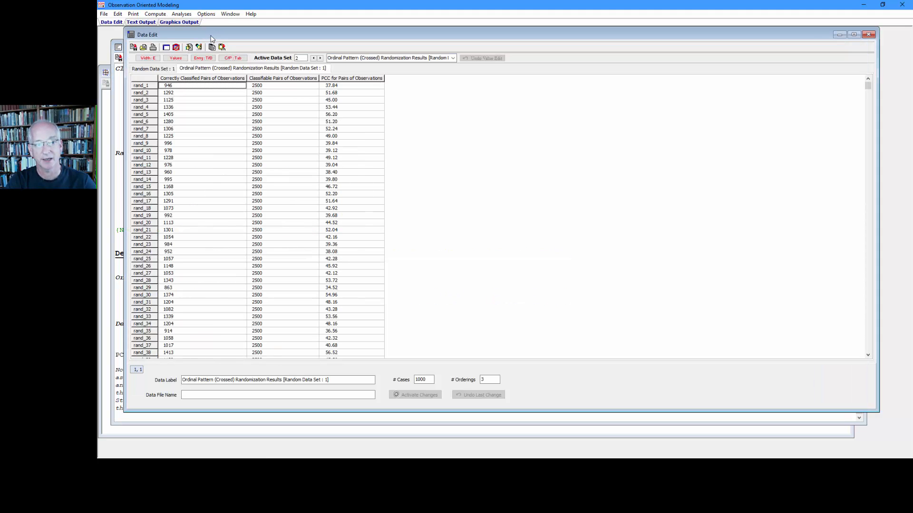
# - Open the PCC for Pairs of Observations ordering definitions and enlarge its window
pyautogui.moveTo(210, 34); pyautogui.dragTo(371, 49)
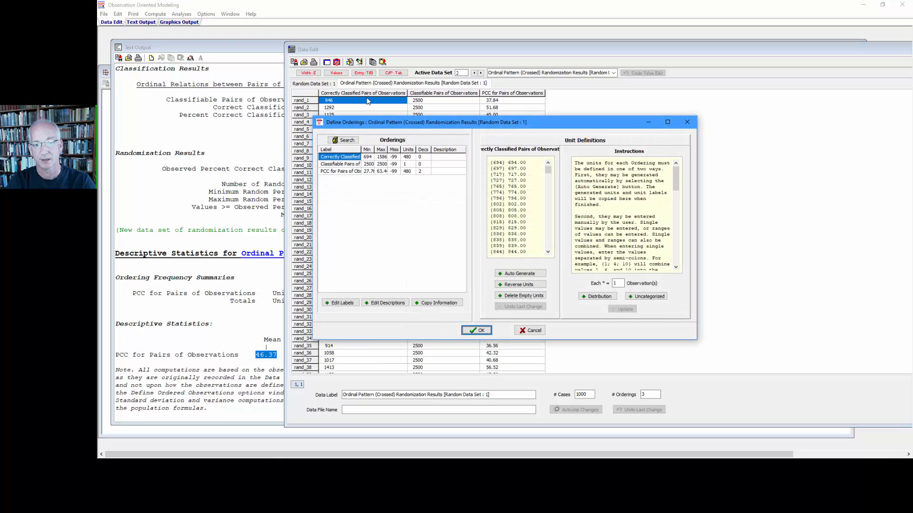
pyautogui.click(340, 171)
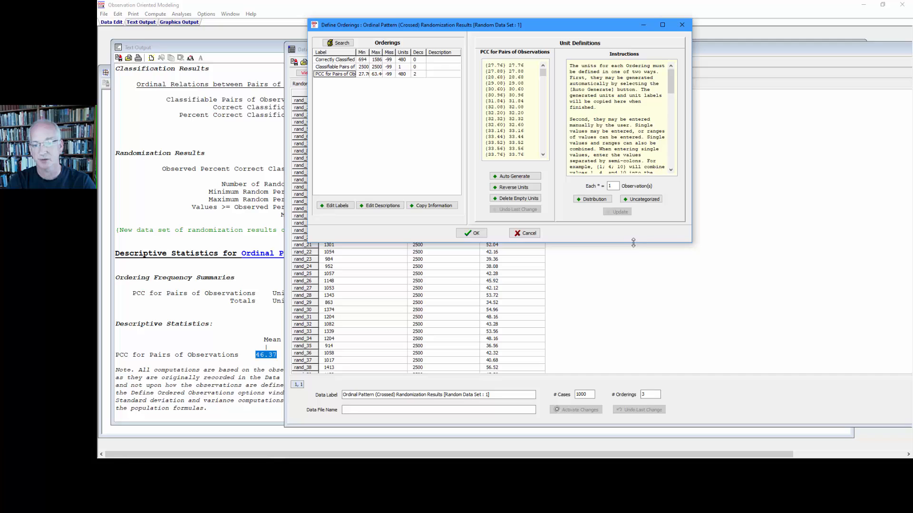
pyautogui.moveTo(692, 245)
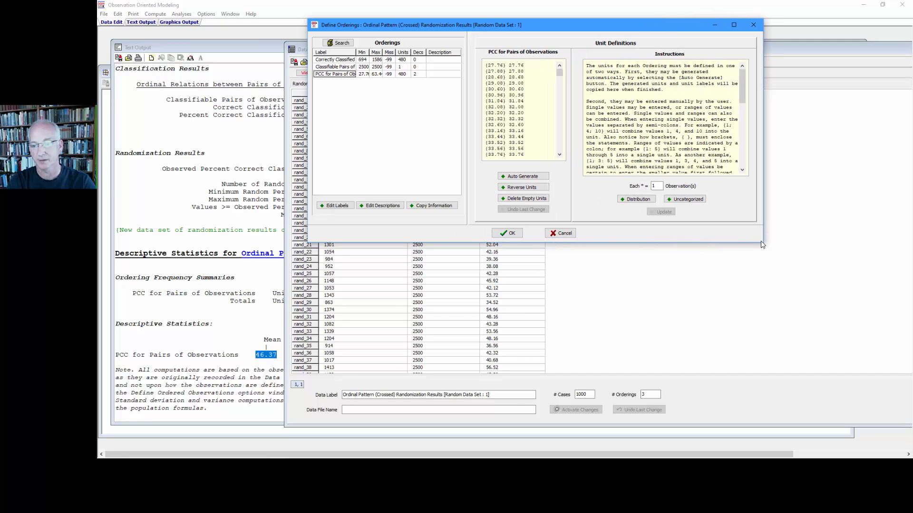
pyautogui.moveTo(763, 239); pyautogui.dragTo(836, 399)
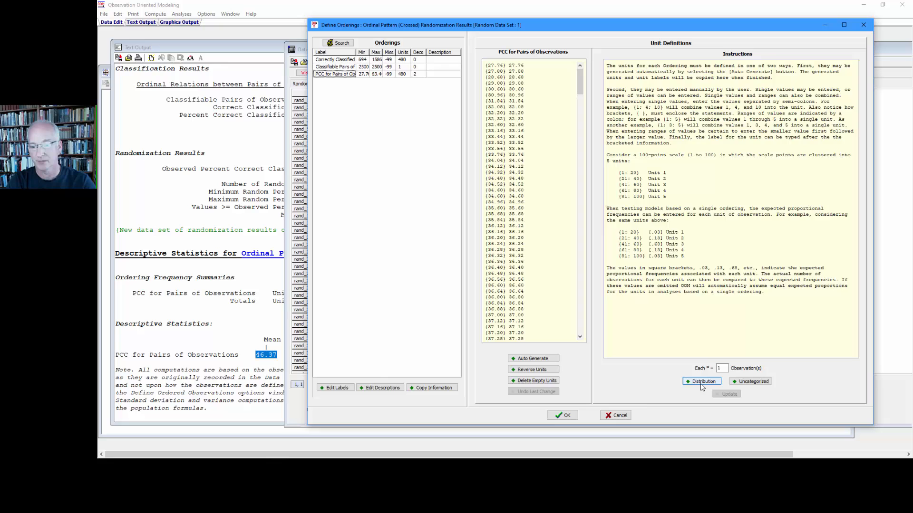
# - Show the PCC distribution and auto-generate 15 equal-range units covering all 1000 observations
pyautogui.click(702, 381)
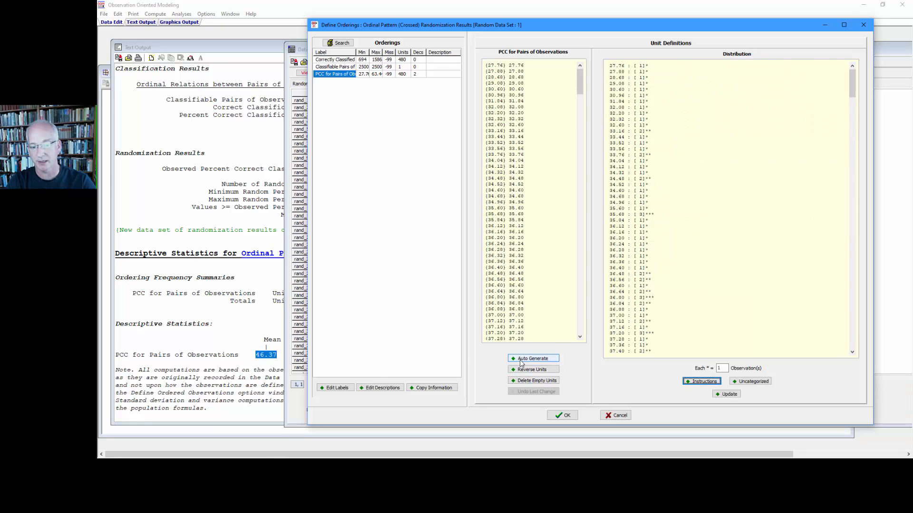
pyautogui.click(532, 358)
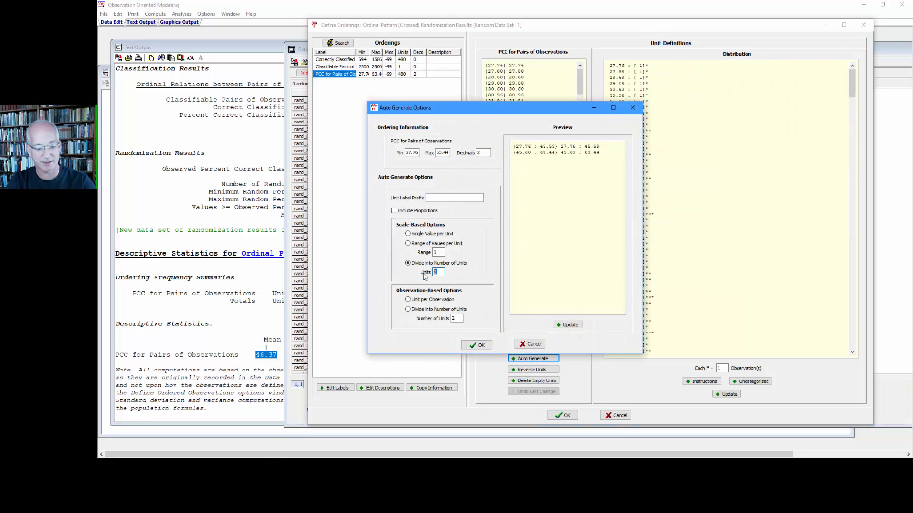
pyautogui.click(567, 325)
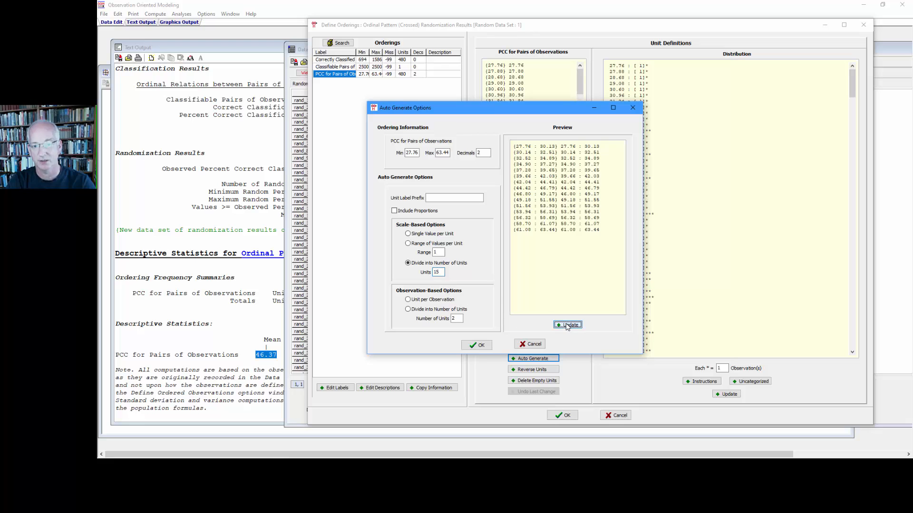
pyautogui.click(477, 345)
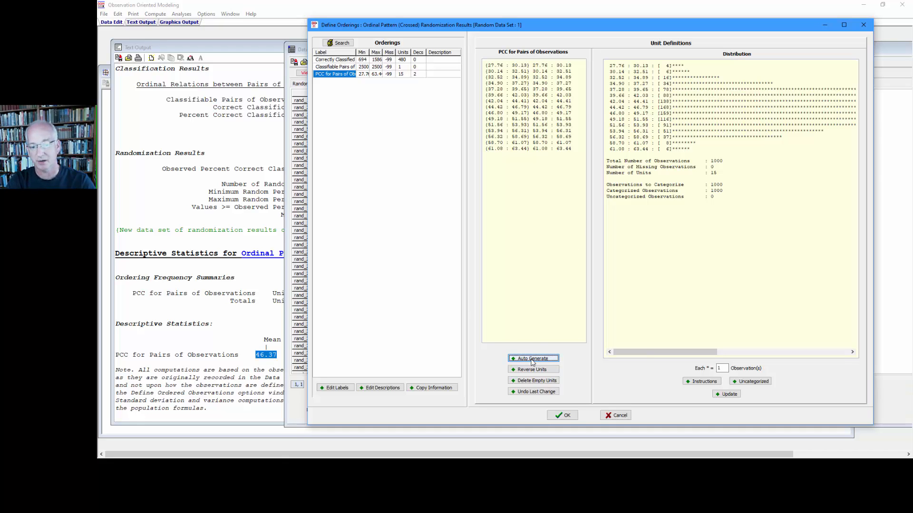
pyautogui.click(532, 357)
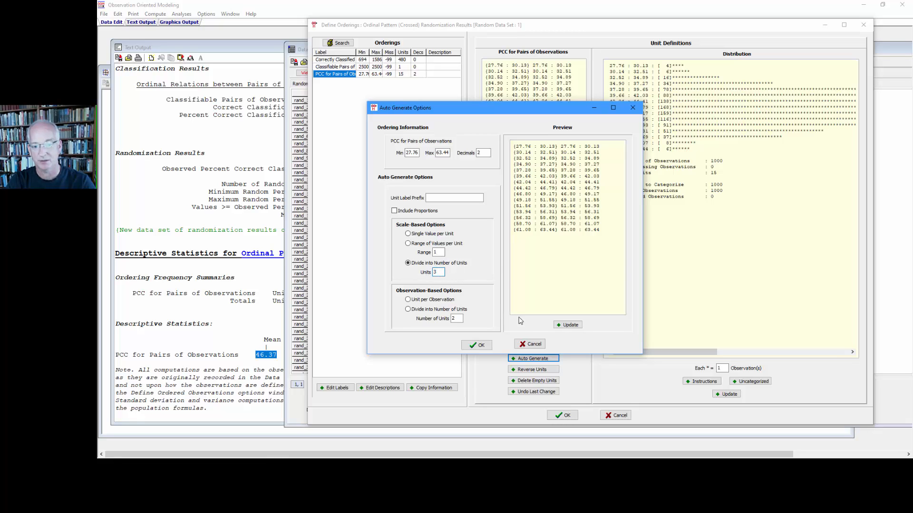
# - Regenerate the PCC ordering as 3 equal-range units: 27.76–39.65, 39.66–51.55, 51.56–63.44
pyautogui.click(566, 324)
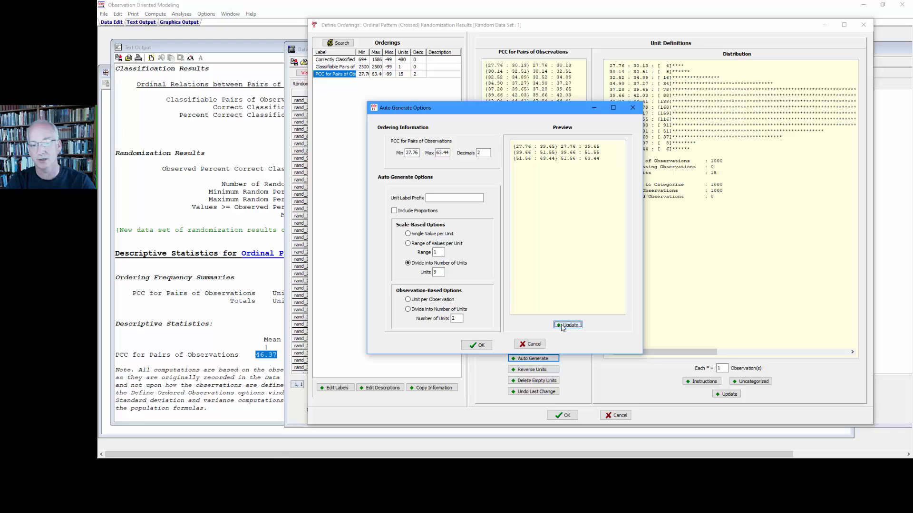
pyautogui.click(476, 345)
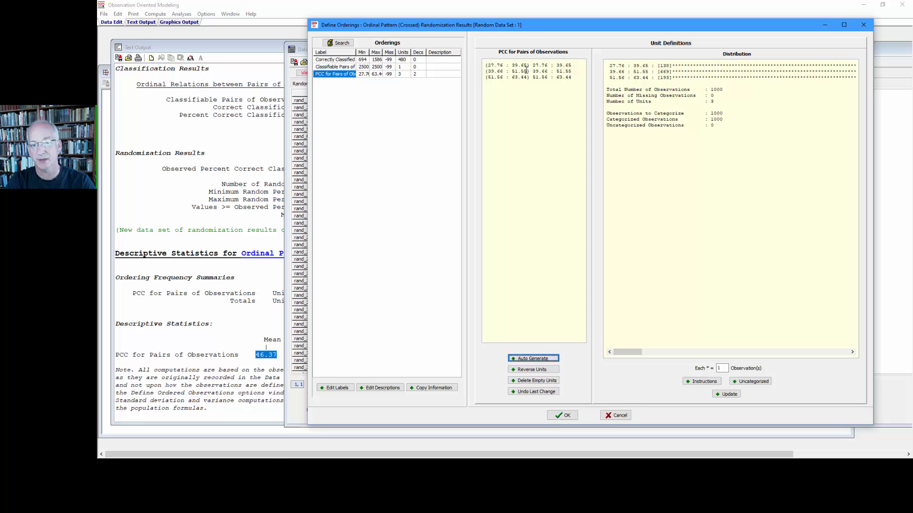
# - Edit unit bounds to 27.76–41.36, 41.37–51.37, 51.38–63.44 and refresh distribution (203, 597, 200)
pyautogui.click(506, 70)
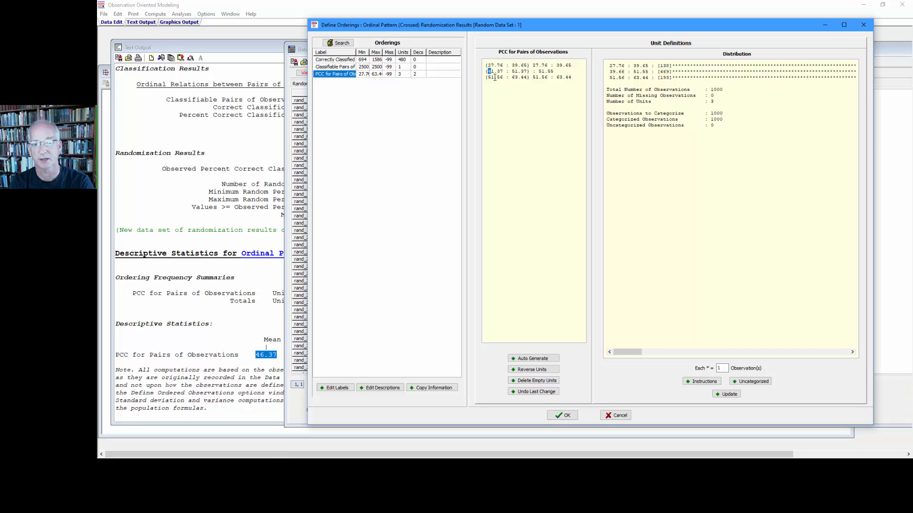
pyautogui.click(509, 71)
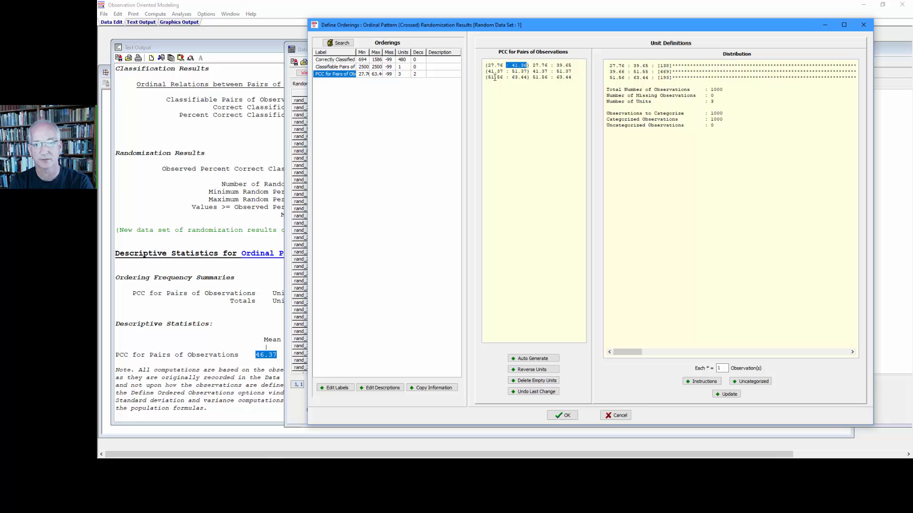
pyautogui.click(492, 65)
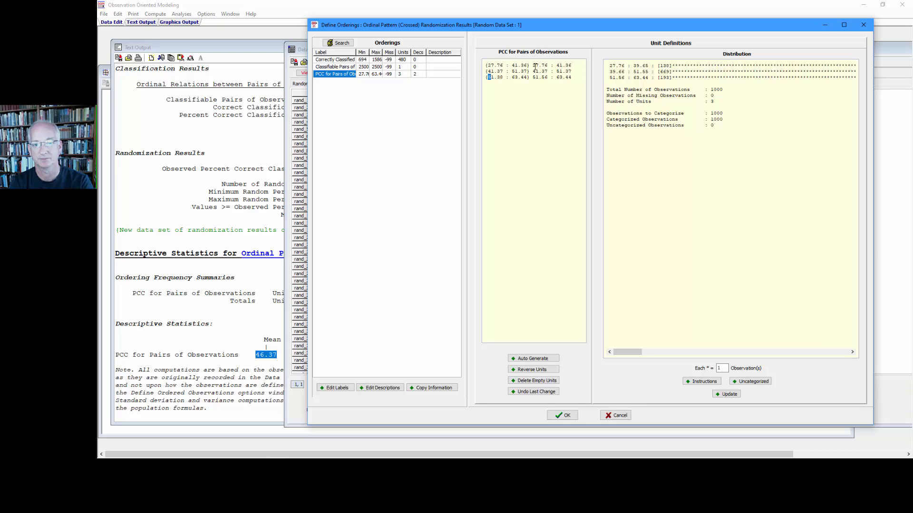
pyautogui.click(506, 77)
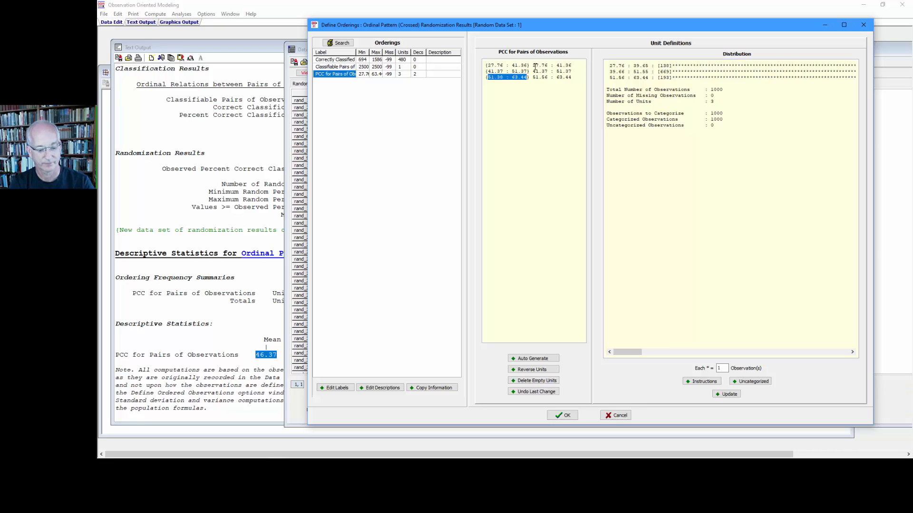
pyautogui.hscroll(3)
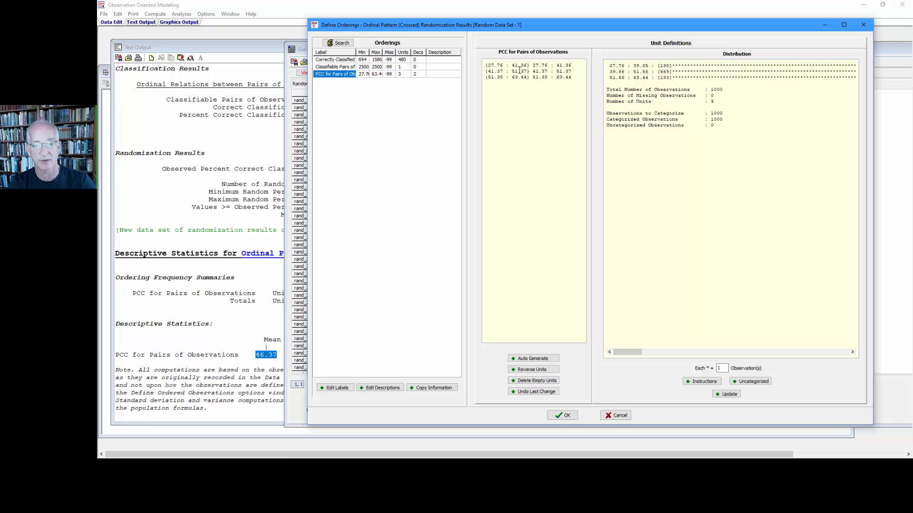
pyautogui.click(511, 71)
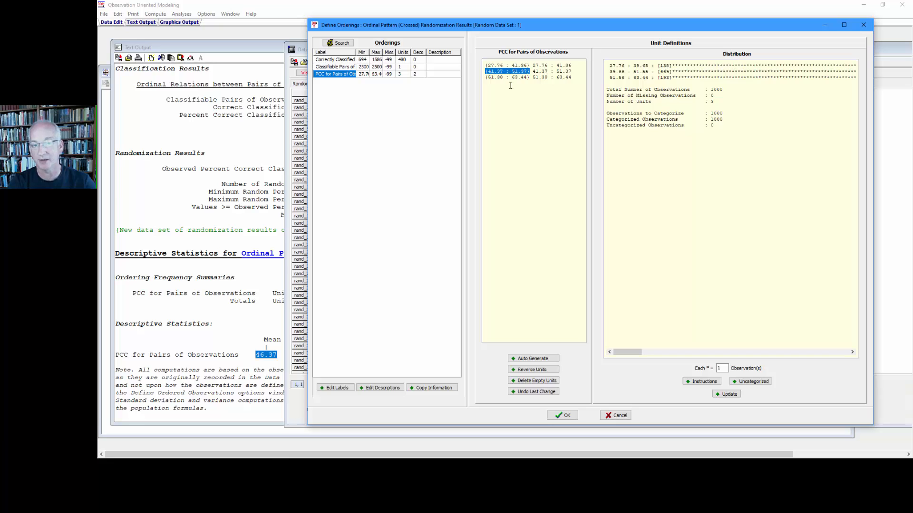
pyautogui.click(726, 394)
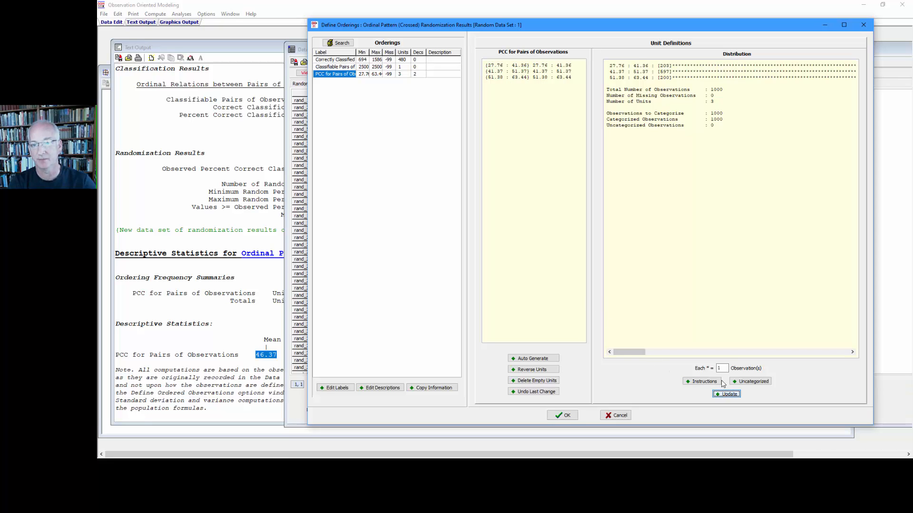